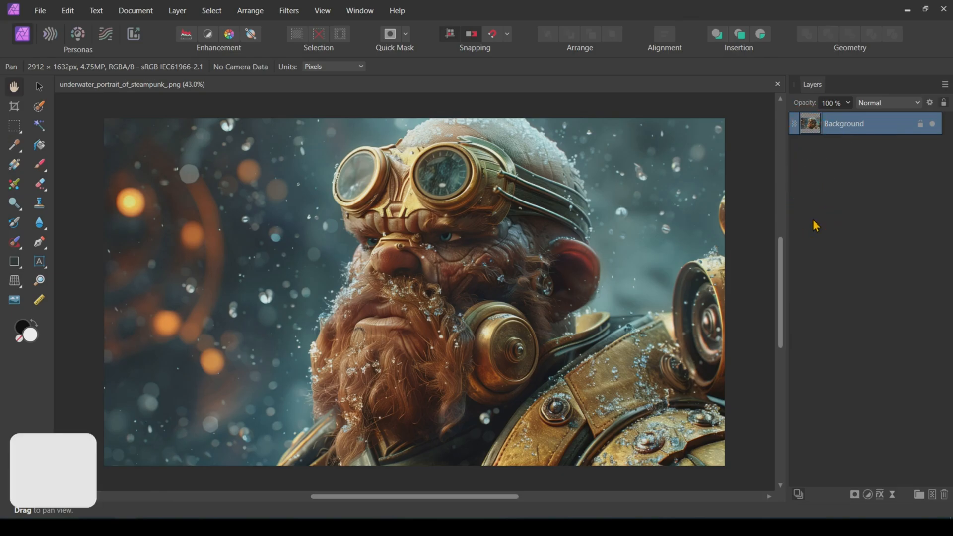
Step: Duplicate the portrait layer with Ctrl+J and name the copy Copy 1
key("ctrl+j")
type("Co")
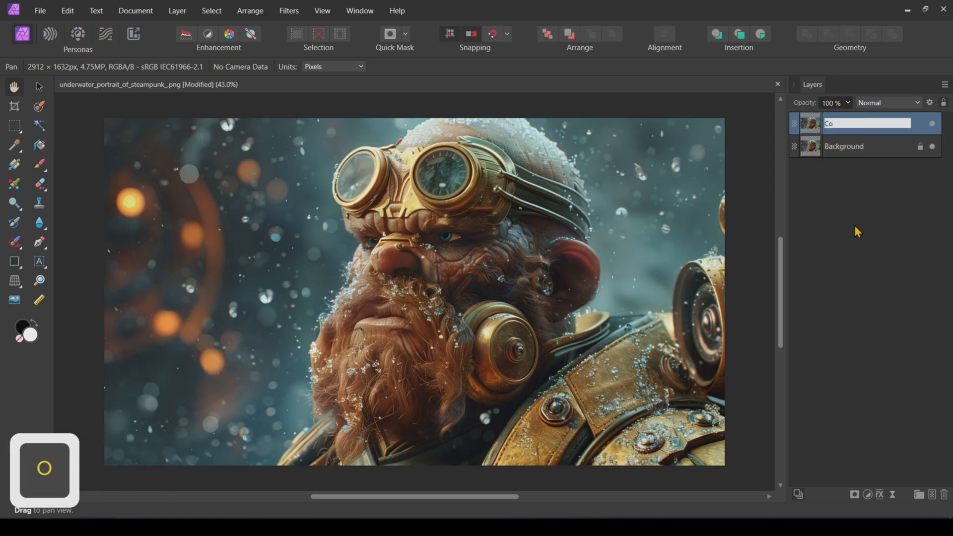
key("enter")
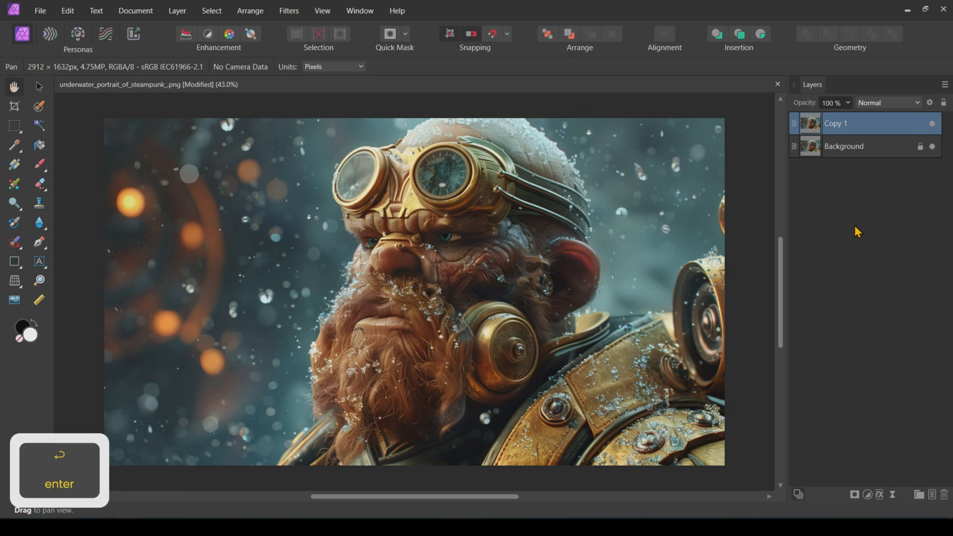
key("enter")
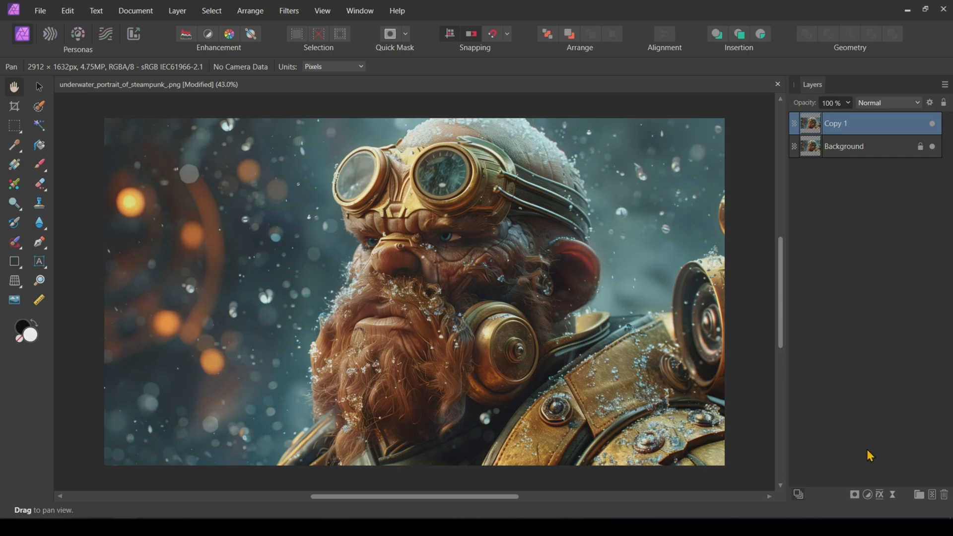
mouse_move(711, 461)
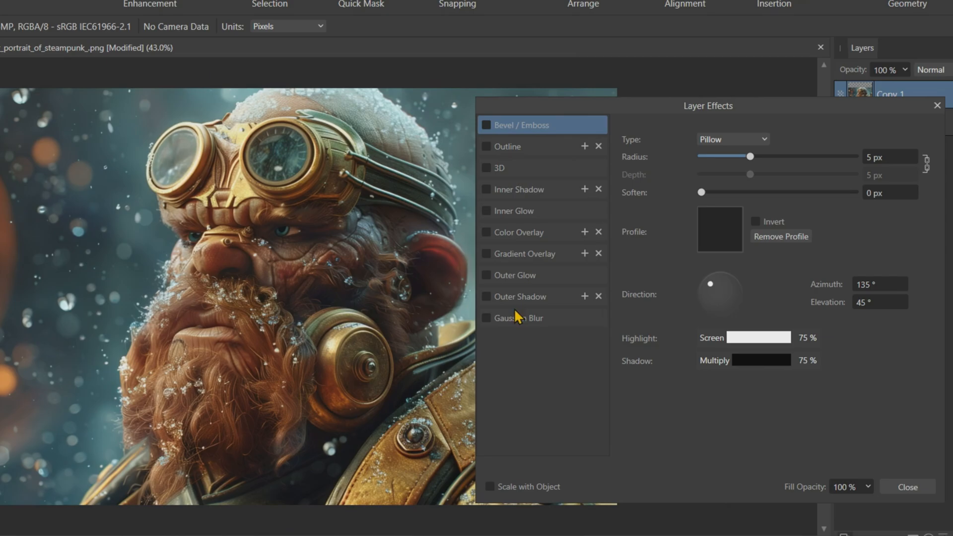
Step: Apply a Gaussian Blur layer effect with a 15 px radius to Copy 1
left_click(519, 318)
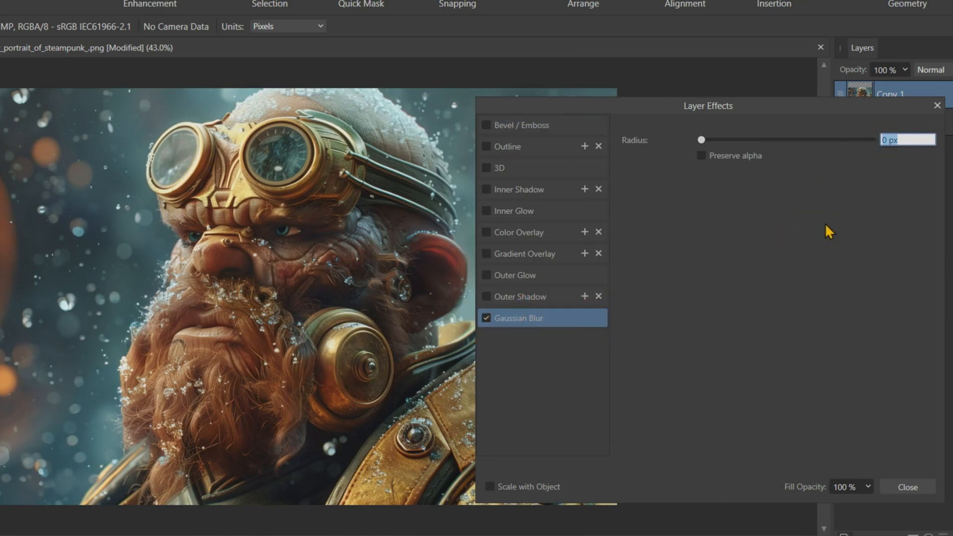
left_click_drag(700, 139, 785, 139)
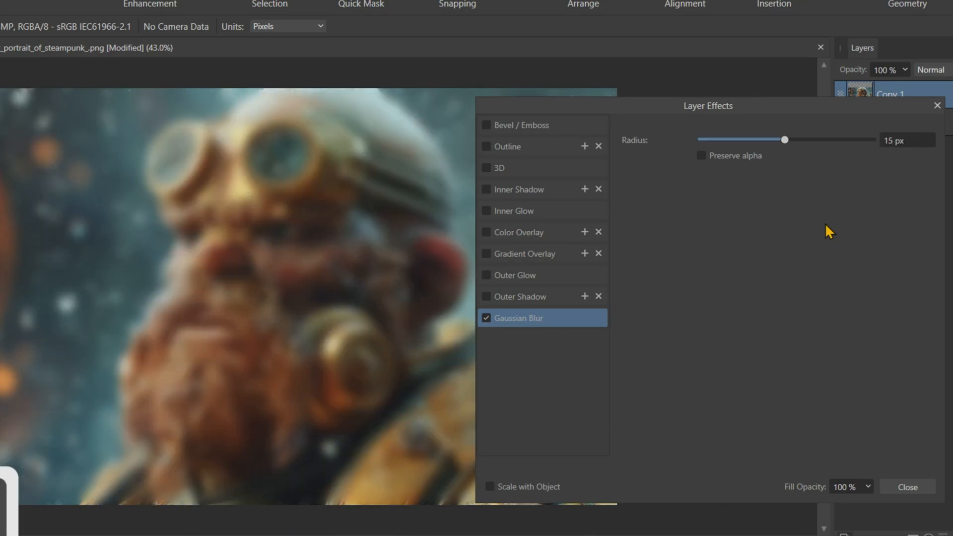
mouse_move(304, 525)
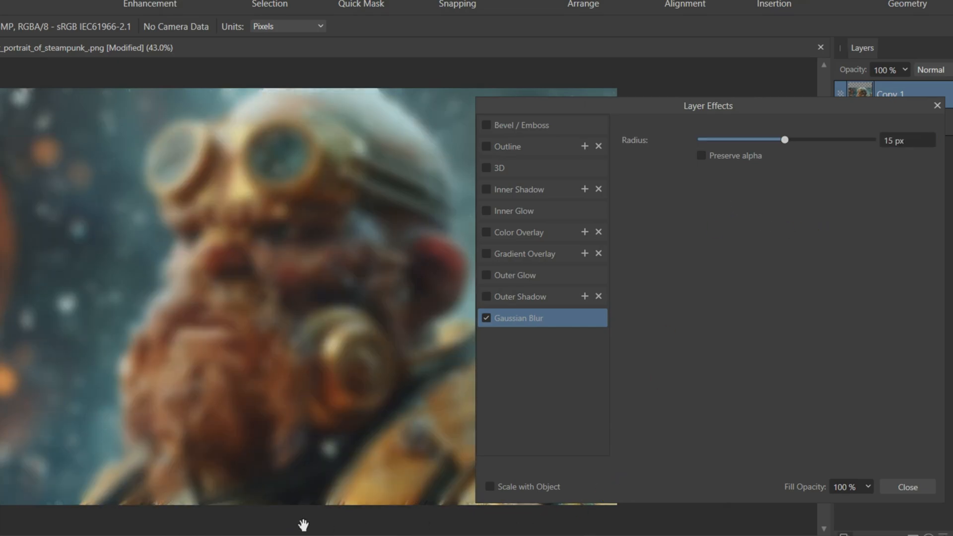
mouse_move(736, 204)
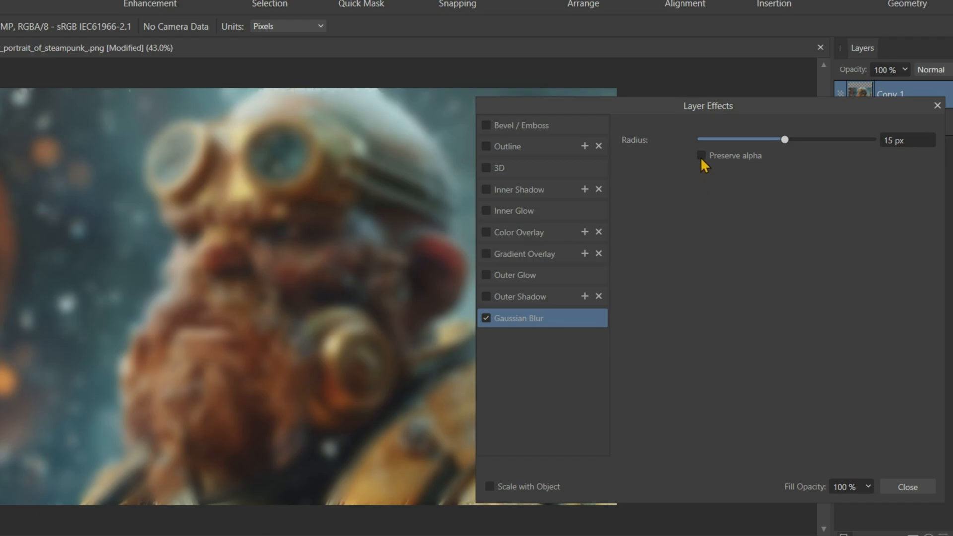
Step: Add a near-white Color Overlay at 12% opacity and close Layer Effects
left_click(701, 155)
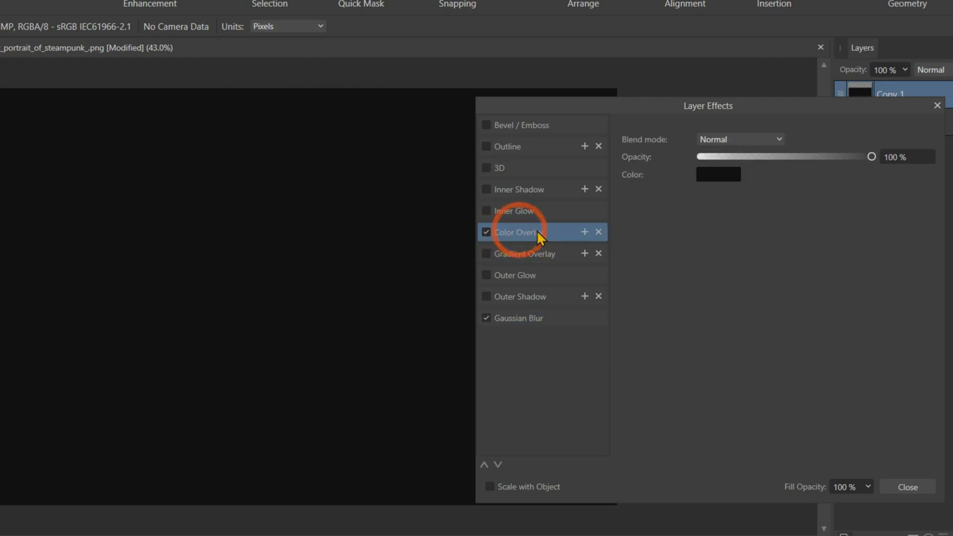
left_click(718, 175)
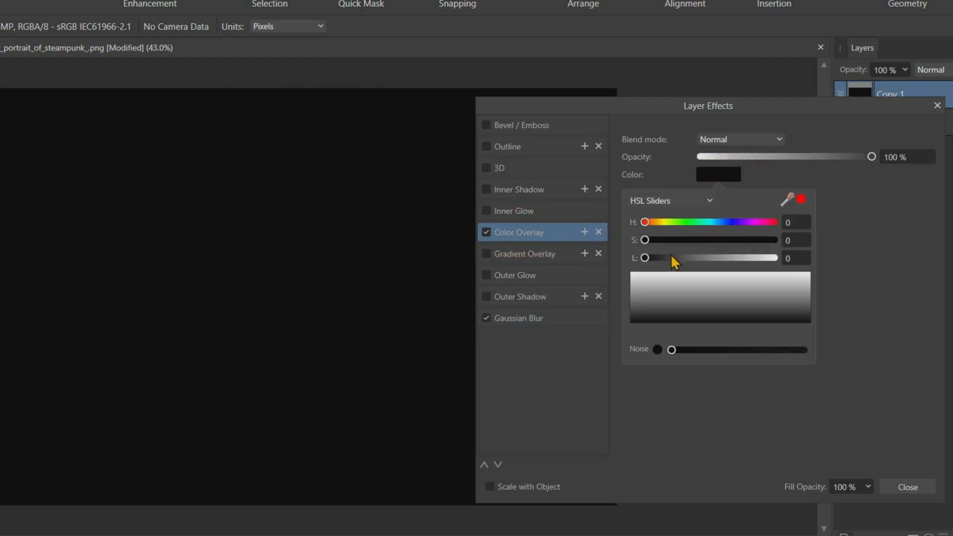
left_click_drag(644, 259, 773, 258)
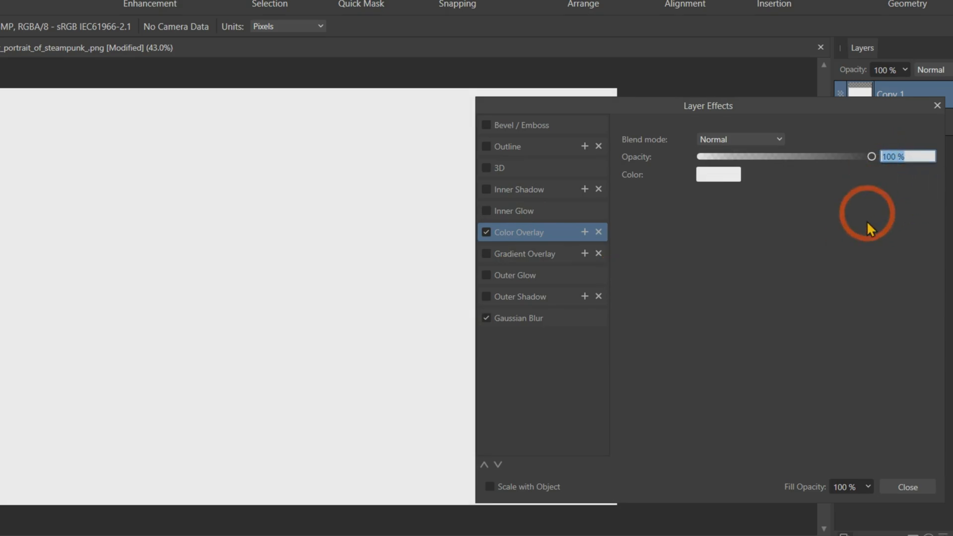
type("12")
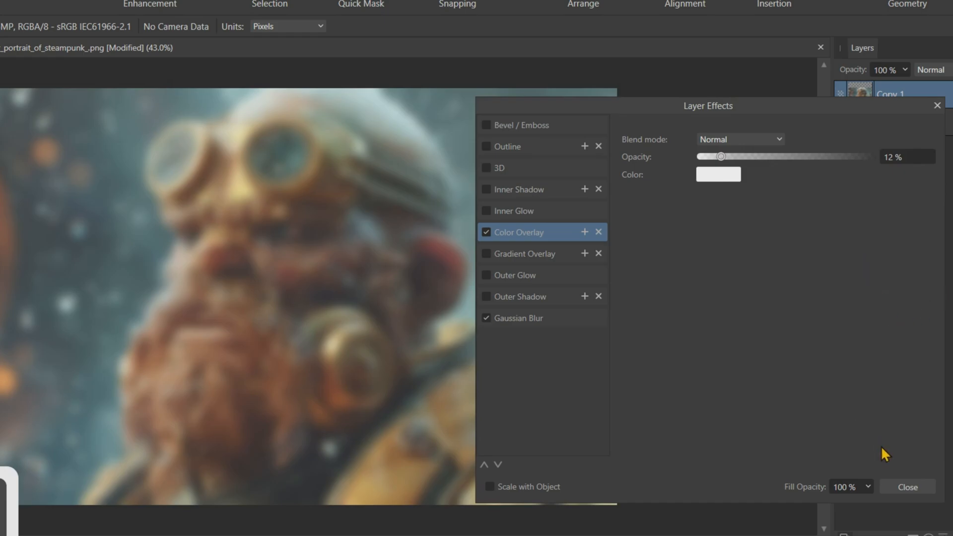
left_click(907, 487)
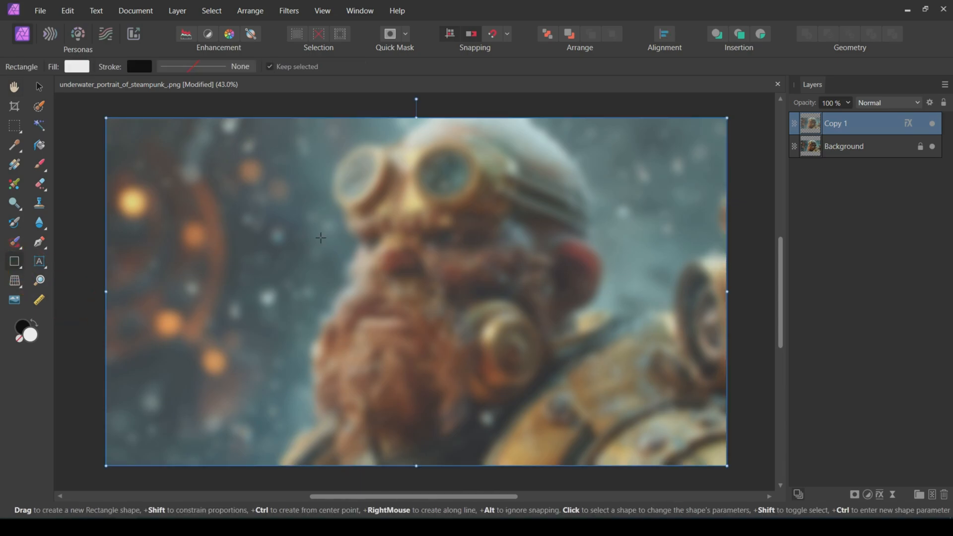
Step: Draw a light rectangle over the right side and tilt it to a diagonal edge
left_click_drag(228, 106, 355, 462)
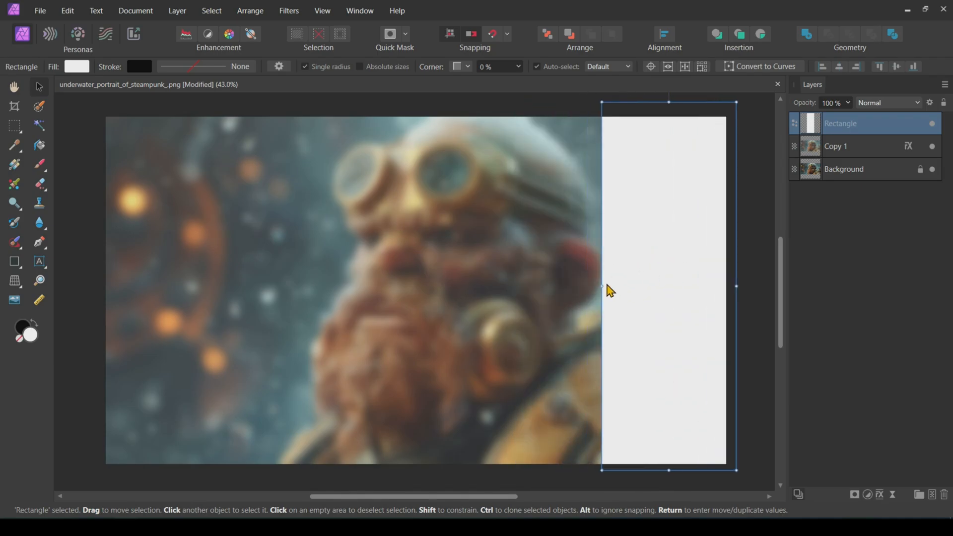
left_click_drag(607, 289, 310, 237)
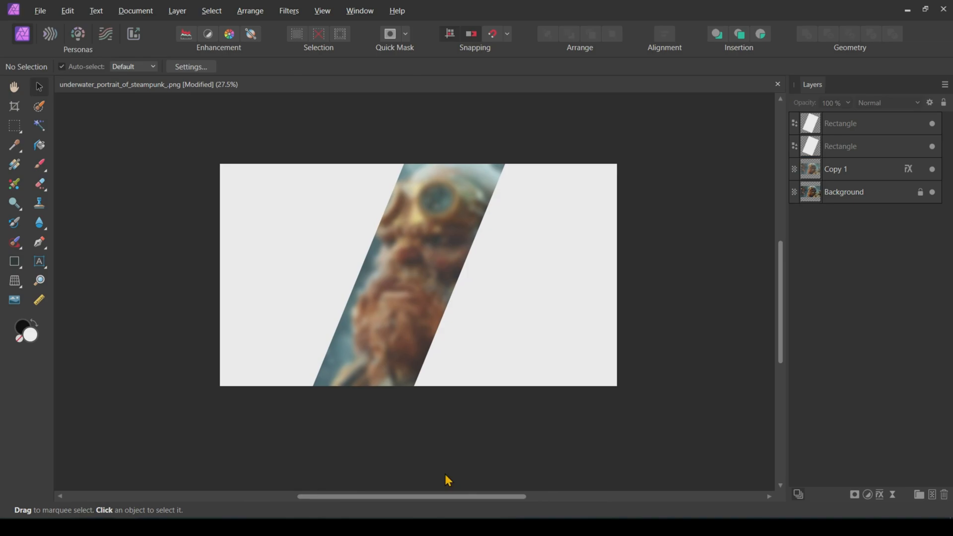
left_click(836, 169)
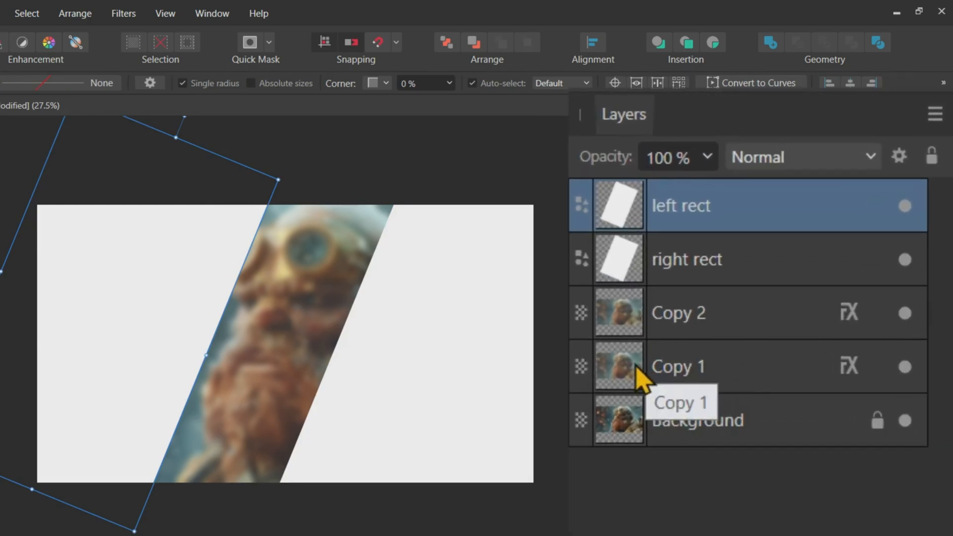
Step: Clip the portrait copies into the left and right rectangle layers as children
left_click(678, 366)
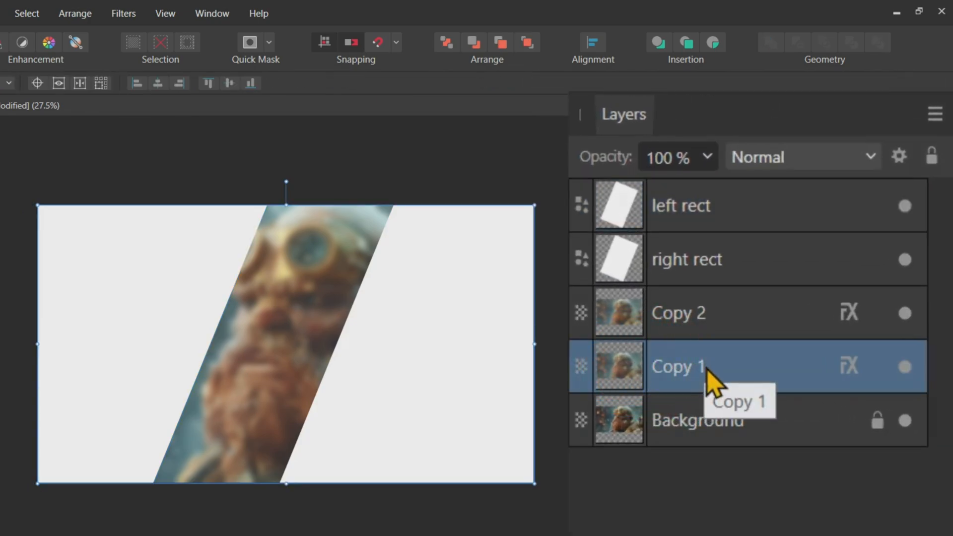
left_click(687, 259)
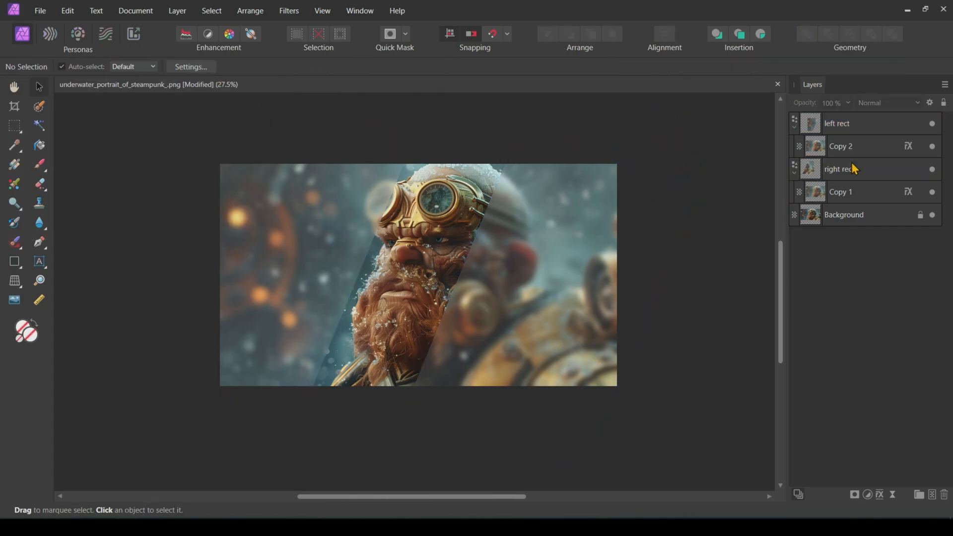
Step: Set Copy 2's pale overlay strength and a 15 px blur on Copy 1, then undo the last move
left_click(908, 146)
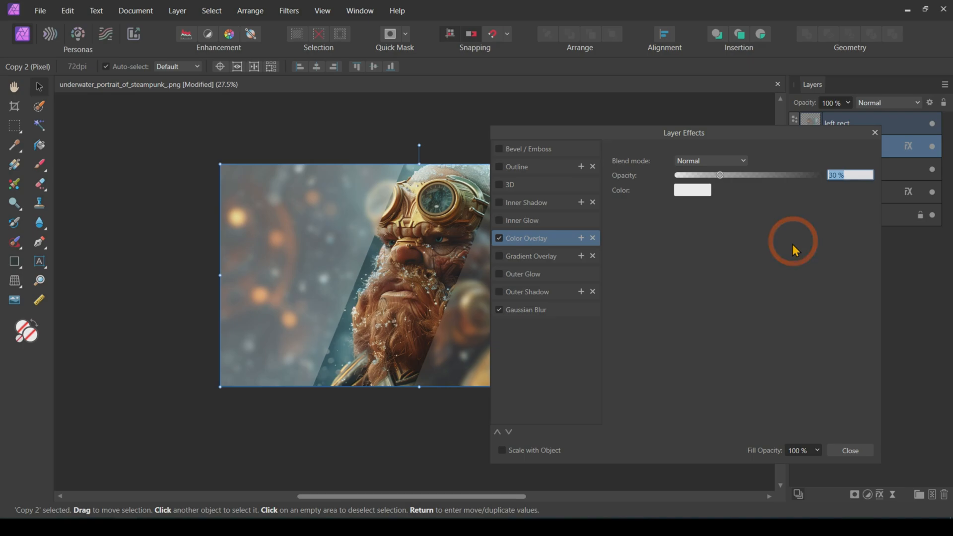
left_click(525, 310)
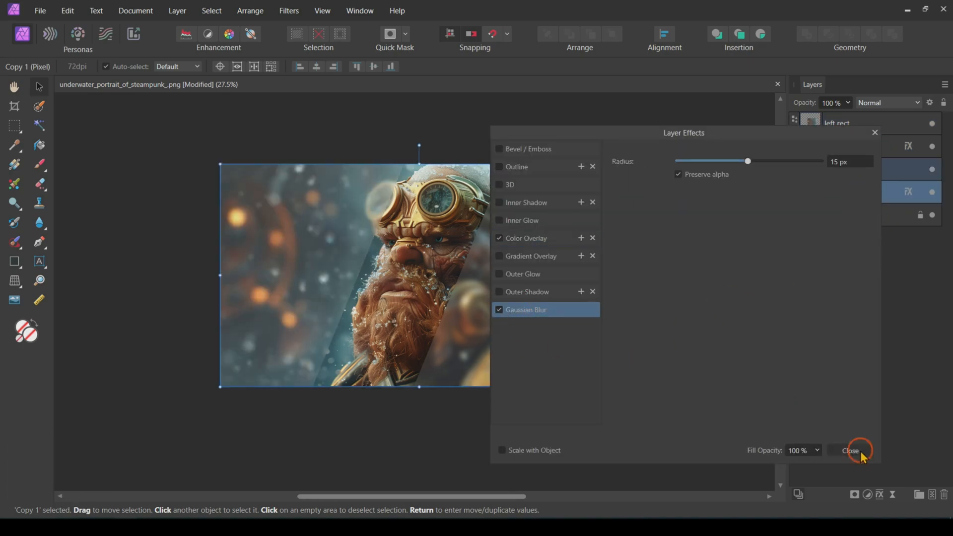
left_click(851, 451)
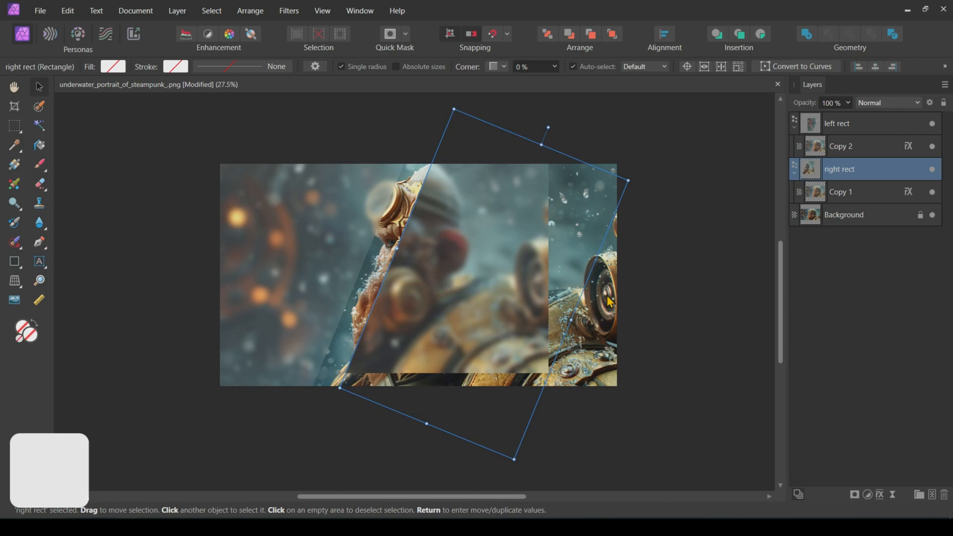
key("ctrl+z")
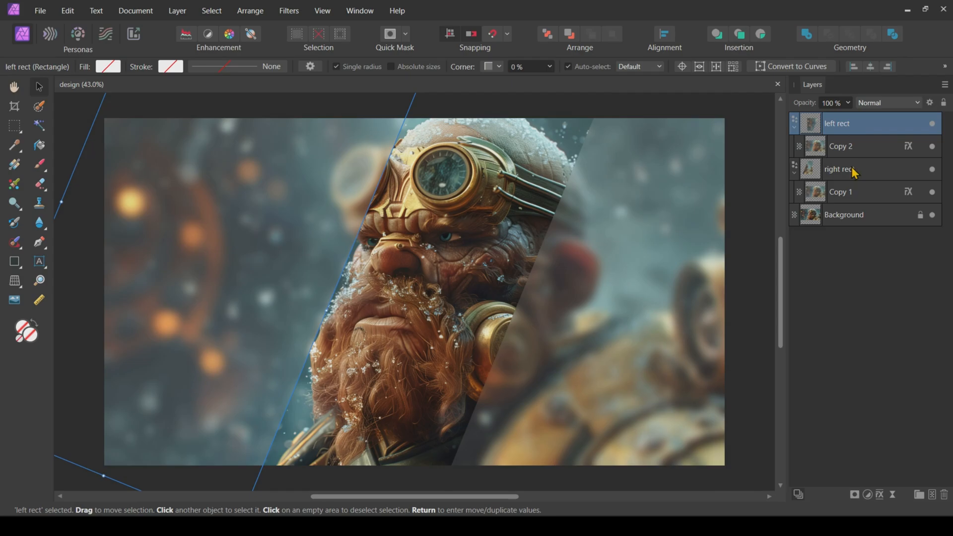
Step: Add a live Add Noise filter at 30% intensity and 50% opacity to the frosted panels
left_click(289, 10)
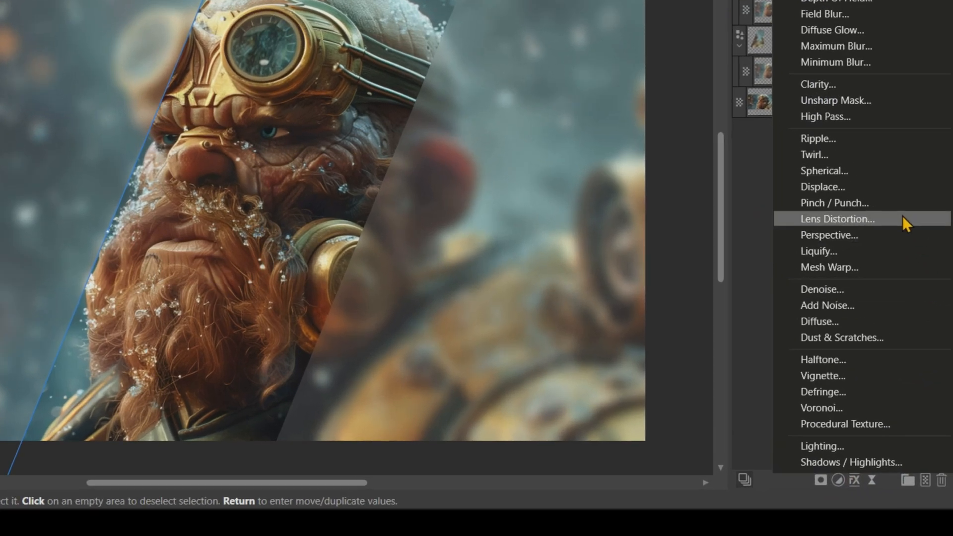
left_click(828, 304)
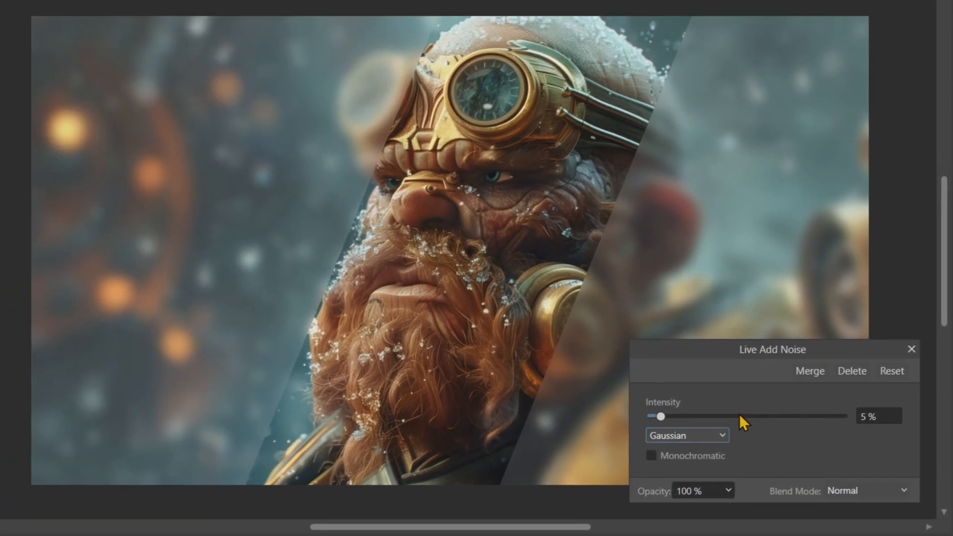
left_click_drag(659, 416, 708, 416)
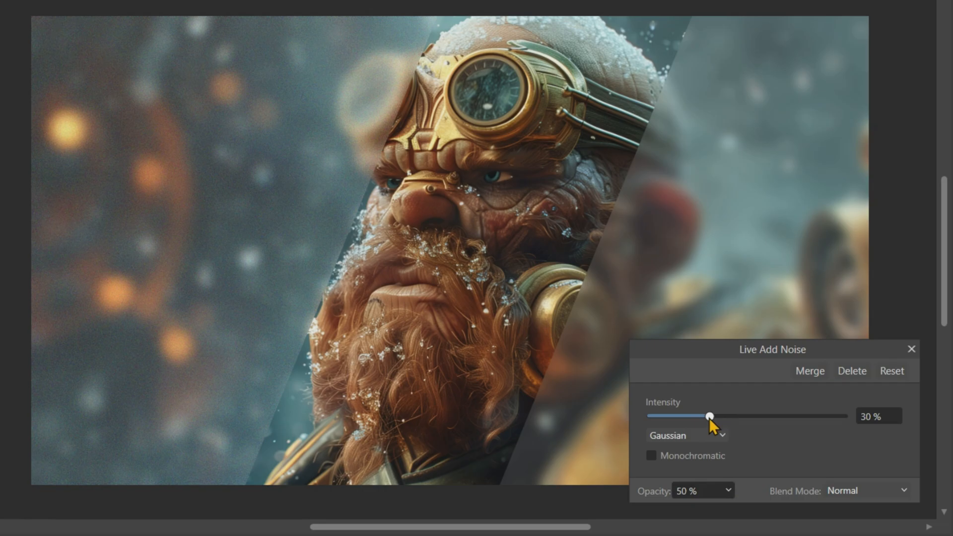
left_click(911, 348)
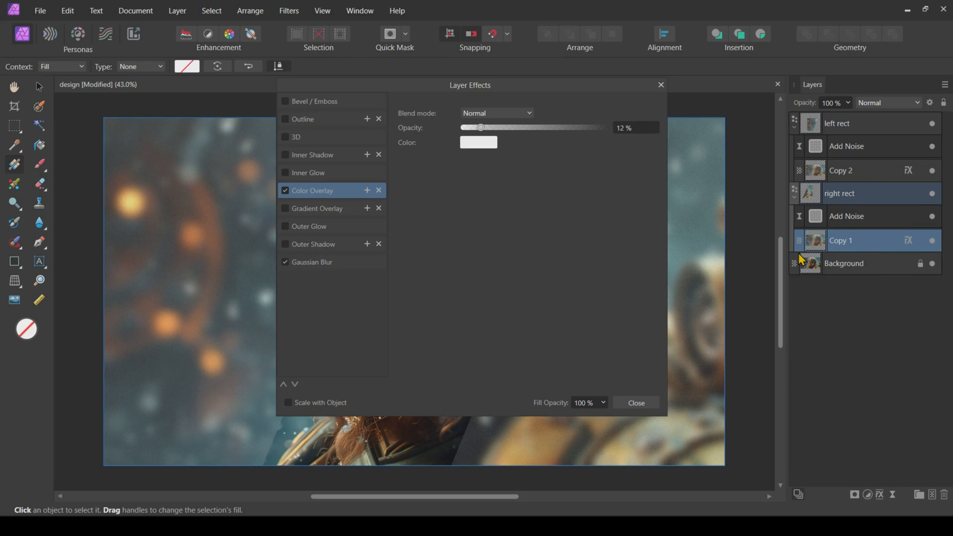
Step: Switch off Copy 1's Gaussian blur effect so the right panel shows sharp
left_click(285, 263)
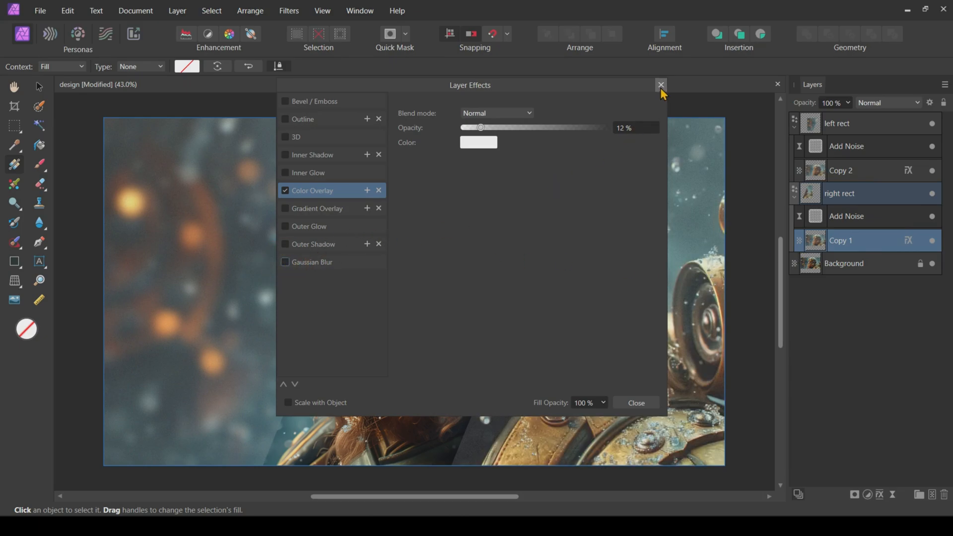
left_click(661, 84)
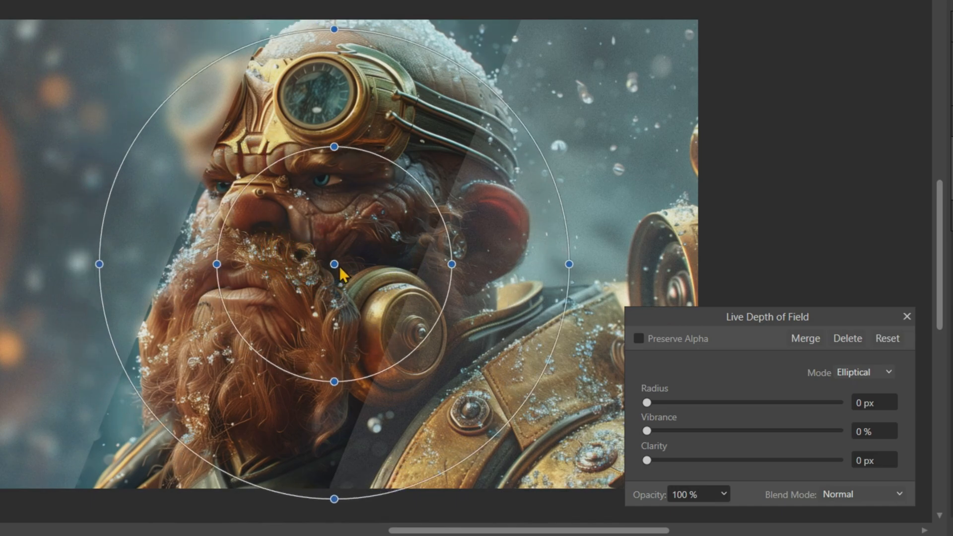
Step: Centre the depth-of-field focus on the ear piece at 30 px radius with Preserve Alpha on
left_click_drag(333, 264, 541, 264)
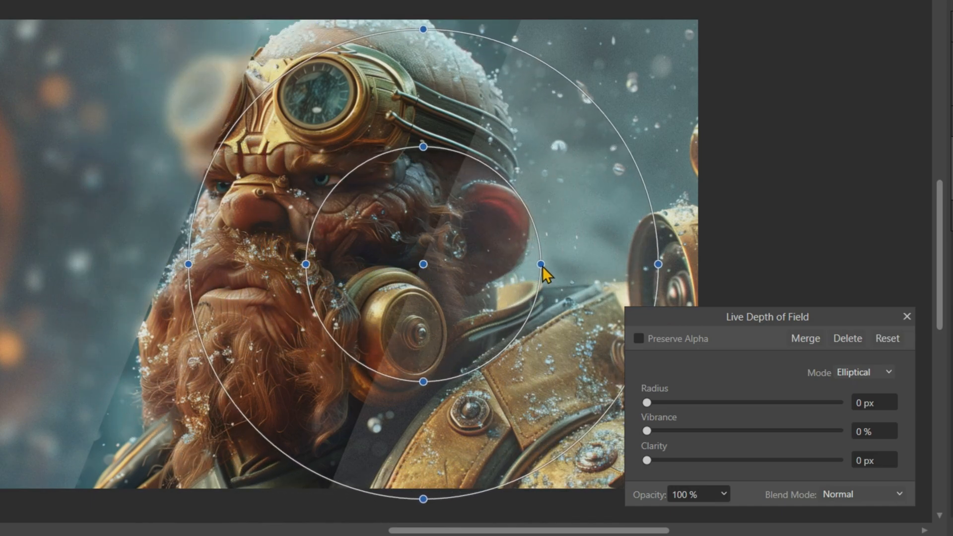
left_click_drag(647, 402, 668, 402)
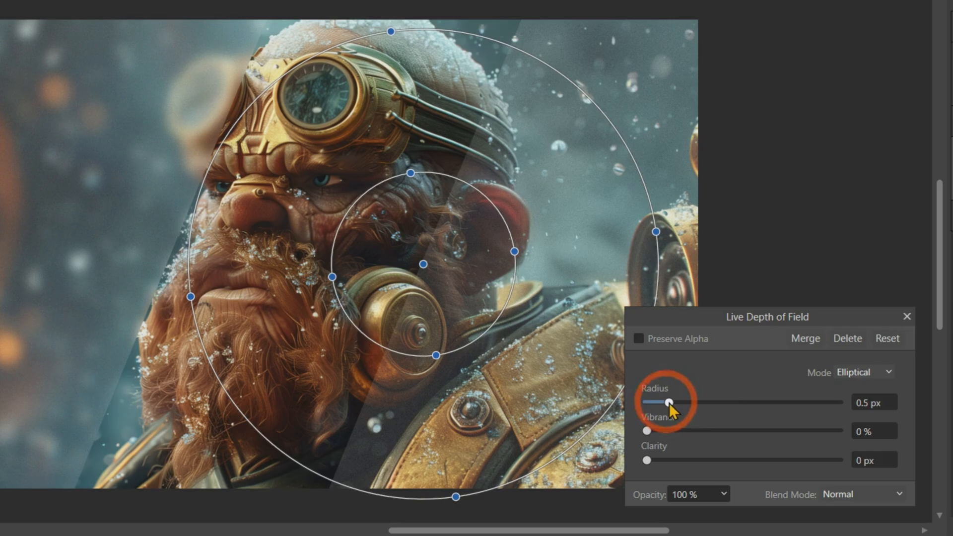
left_click_drag(669, 402, 802, 402)
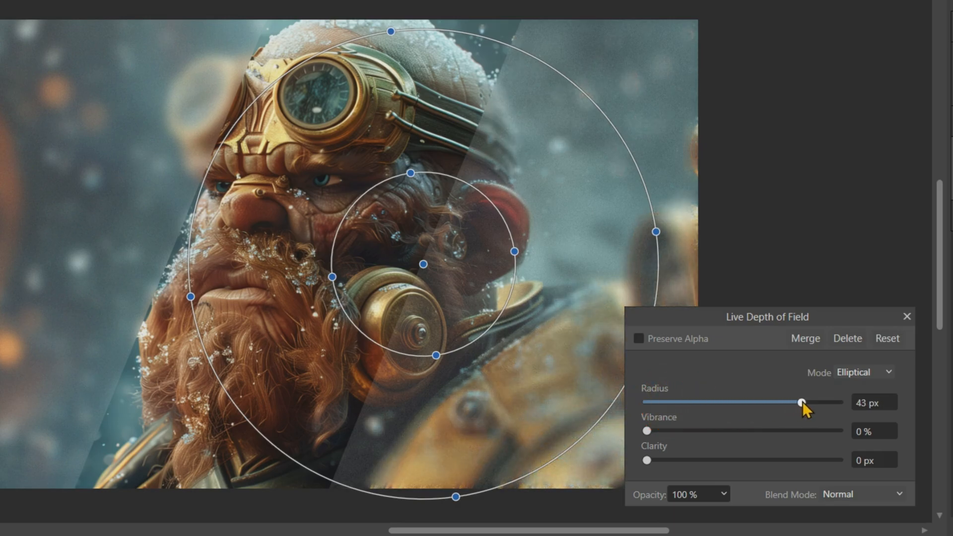
left_click_drag(802, 402, 793, 402)
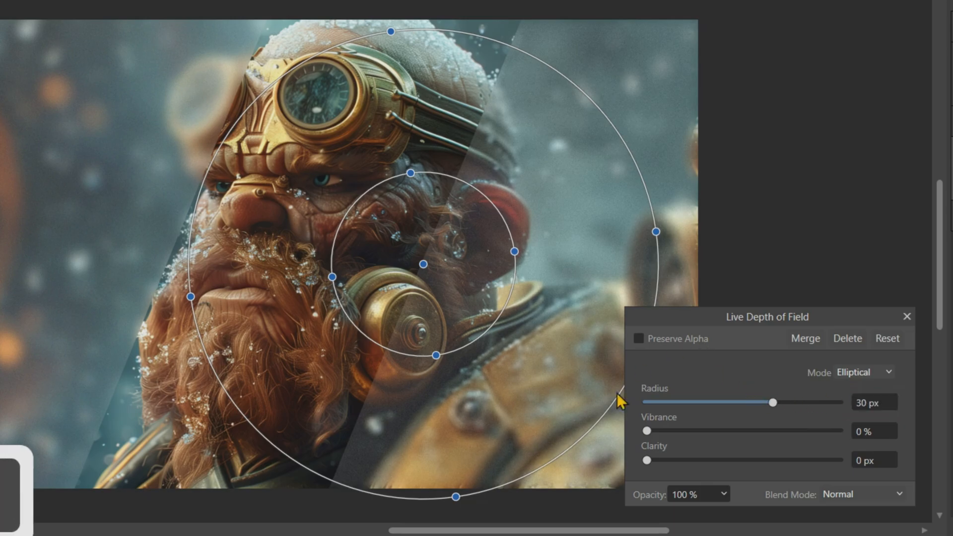
left_click(637, 339)
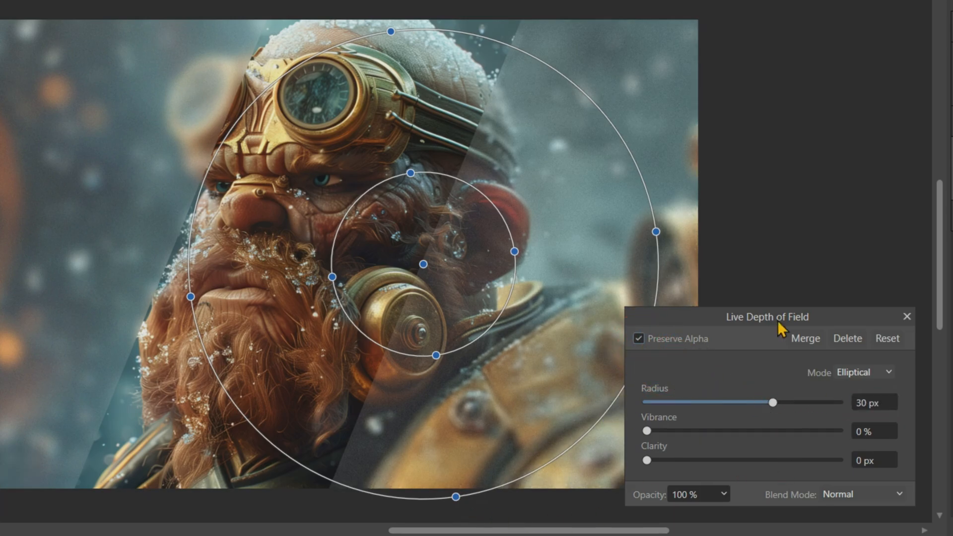
Step: Narrow and reshape the outer blur falloff ellipse around the face
left_click_drag(656, 231, 613, 218)
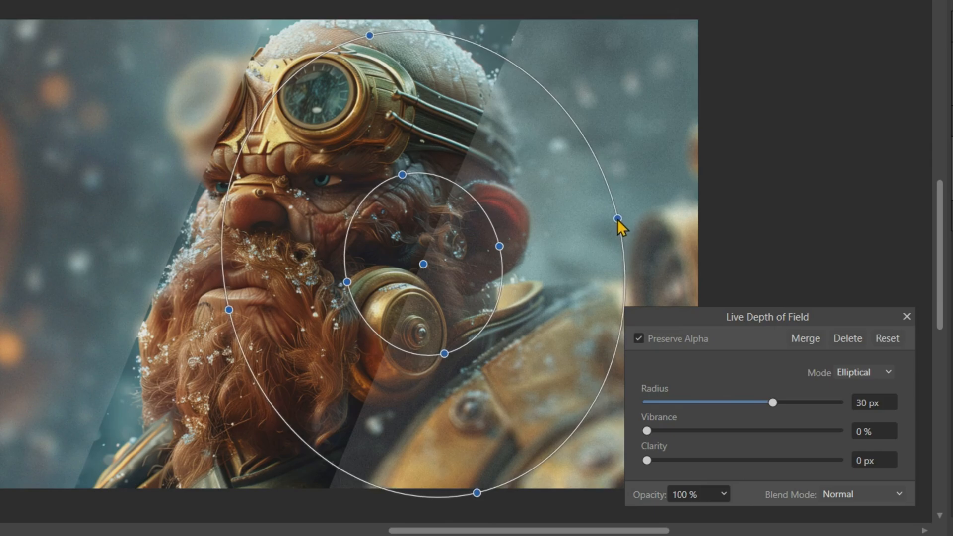
left_click_drag(617, 218, 507, 298)
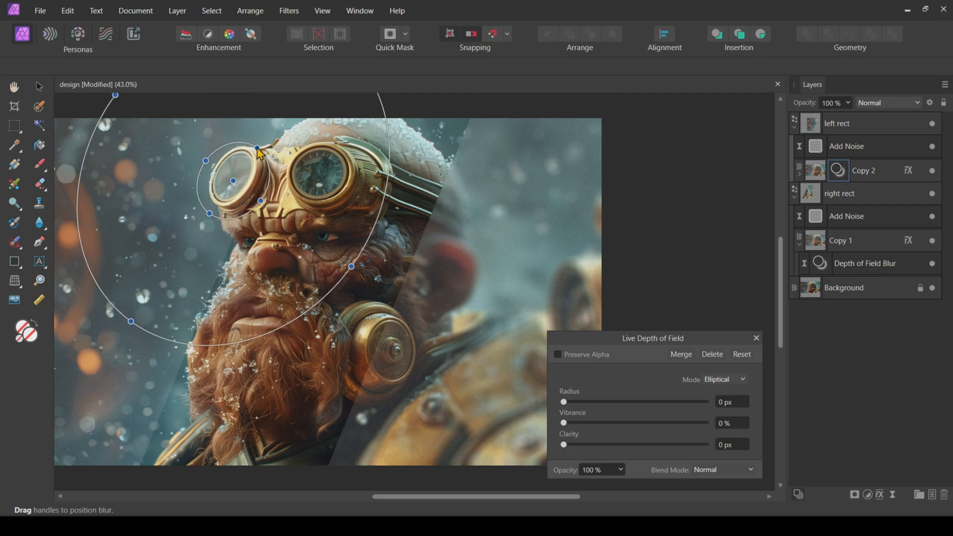
Step: Reshape Copy 2's depth-of-field ellipse around the goggles at about 36 px radius
left_click_drag(564, 401, 665, 401)
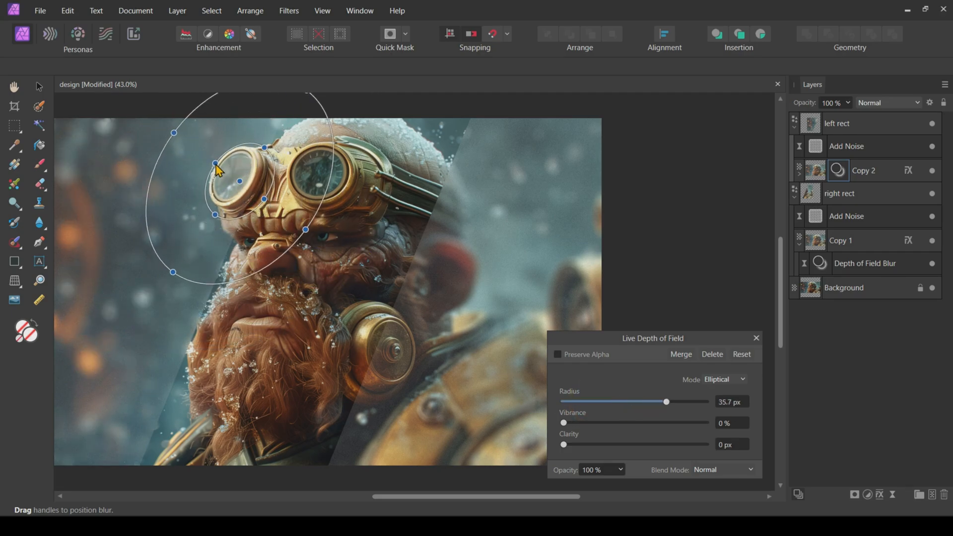